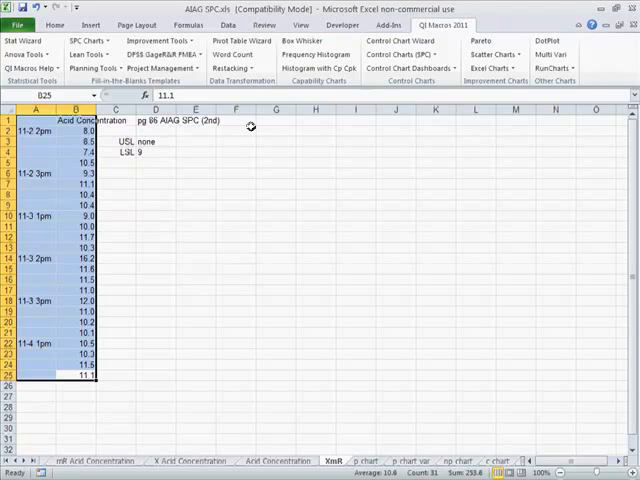
mouse_move(392, 40)
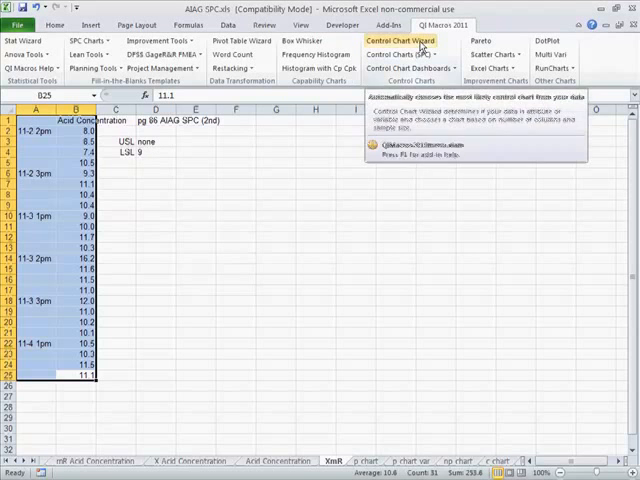
Step: Run the Control Chart Wizard on the acid concentration readings, accepting the suggested chart title
click(388, 40)
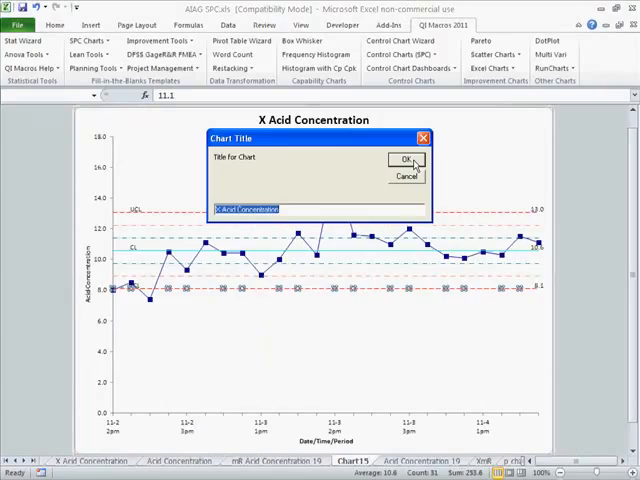
click(400, 161)
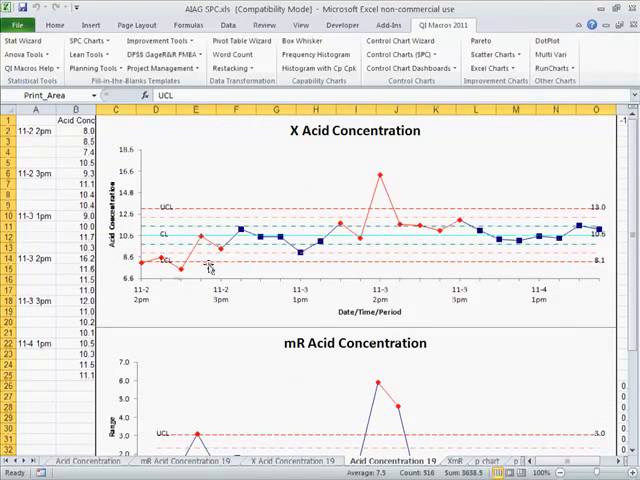
mouse_move(222, 253)
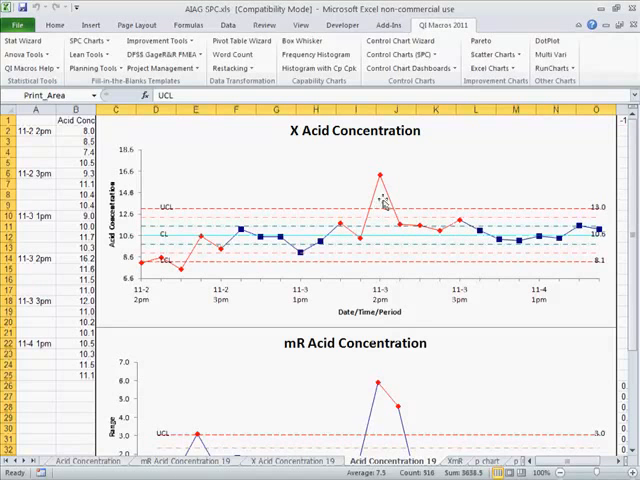
mouse_move(465, 231)
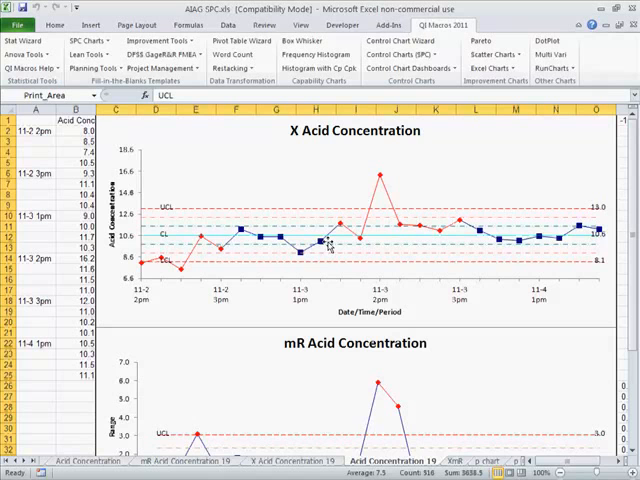
mouse_move(375, 170)
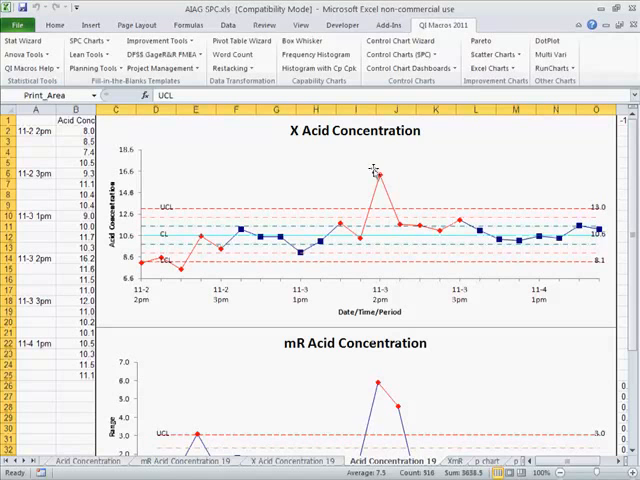
mouse_move(385, 250)
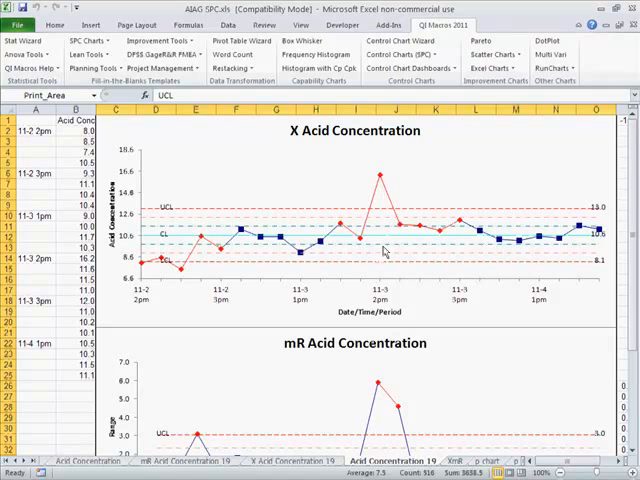
mouse_move(334, 311)
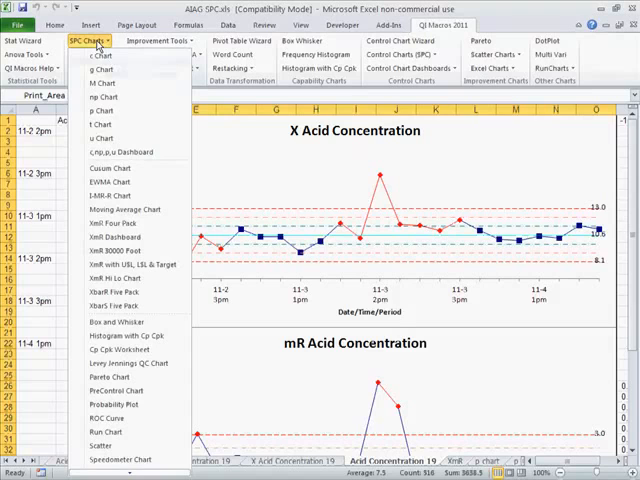
mouse_move(110, 222)
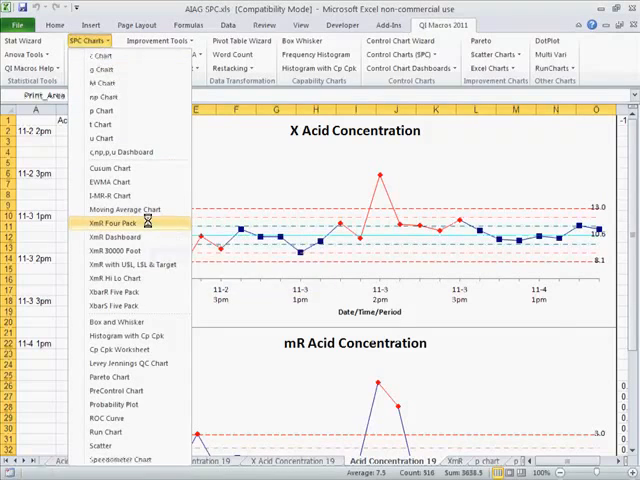
Step: Start an XmR Four Pack template and copy the acid concentration readings from the data sheet
click(108, 221)
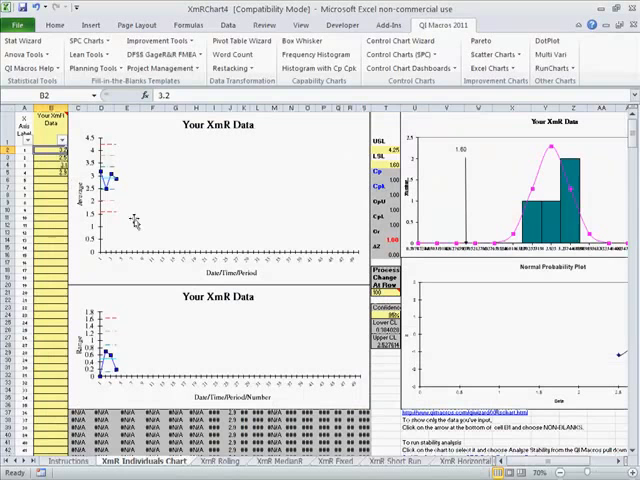
mouse_move(293, 190)
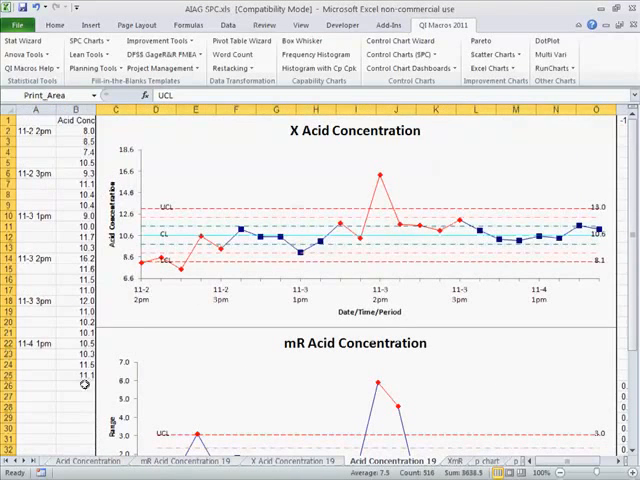
right_click(85, 383)
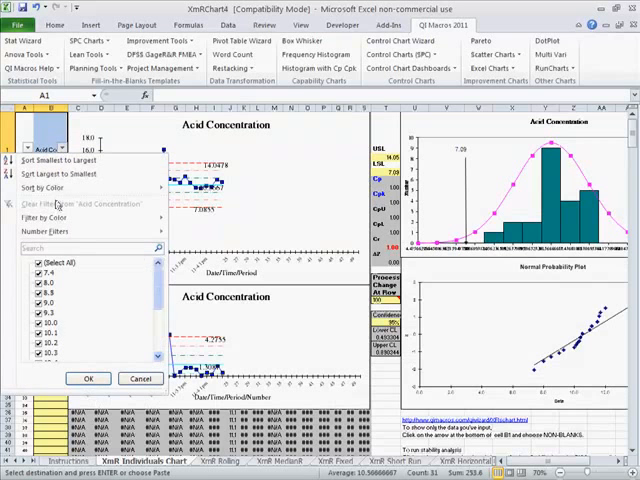
Step: Uncheck (Blanks) in column B's filter so only the 24 acid readings are charted
scroll(down, 3)
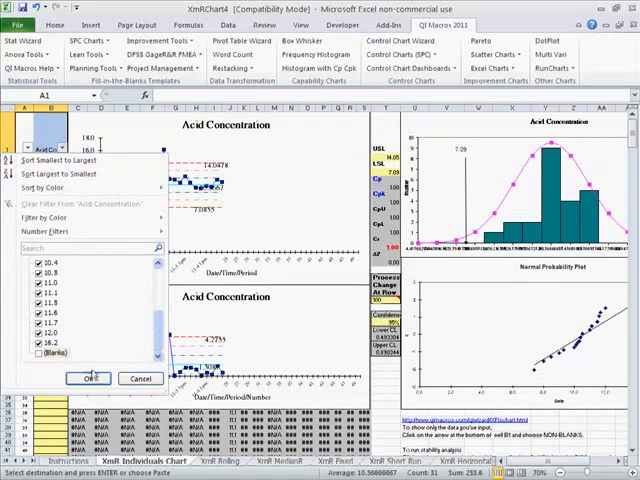
click(90, 378)
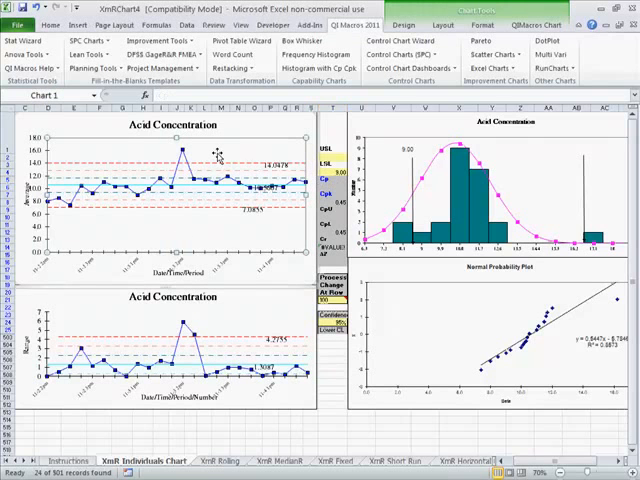
mouse_move(280, 237)
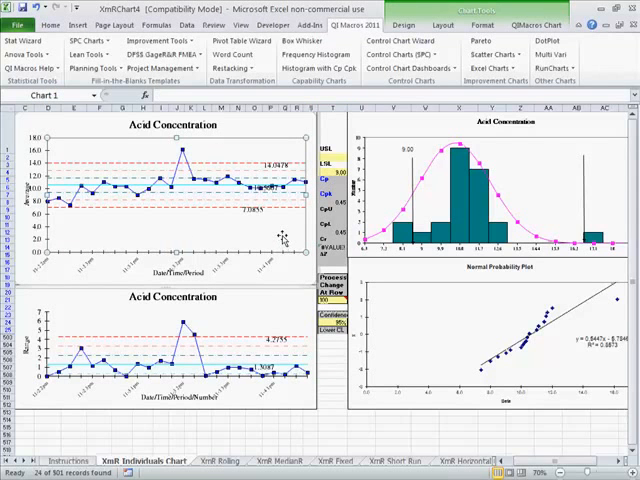